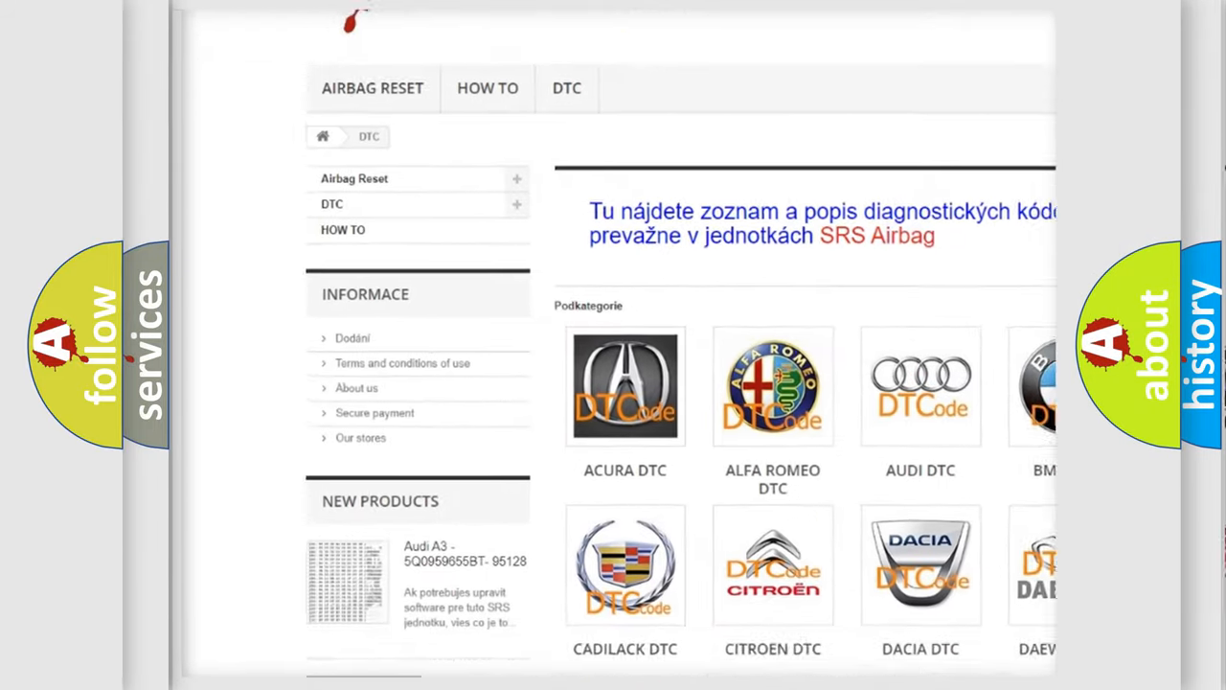
scroll(down, 3)
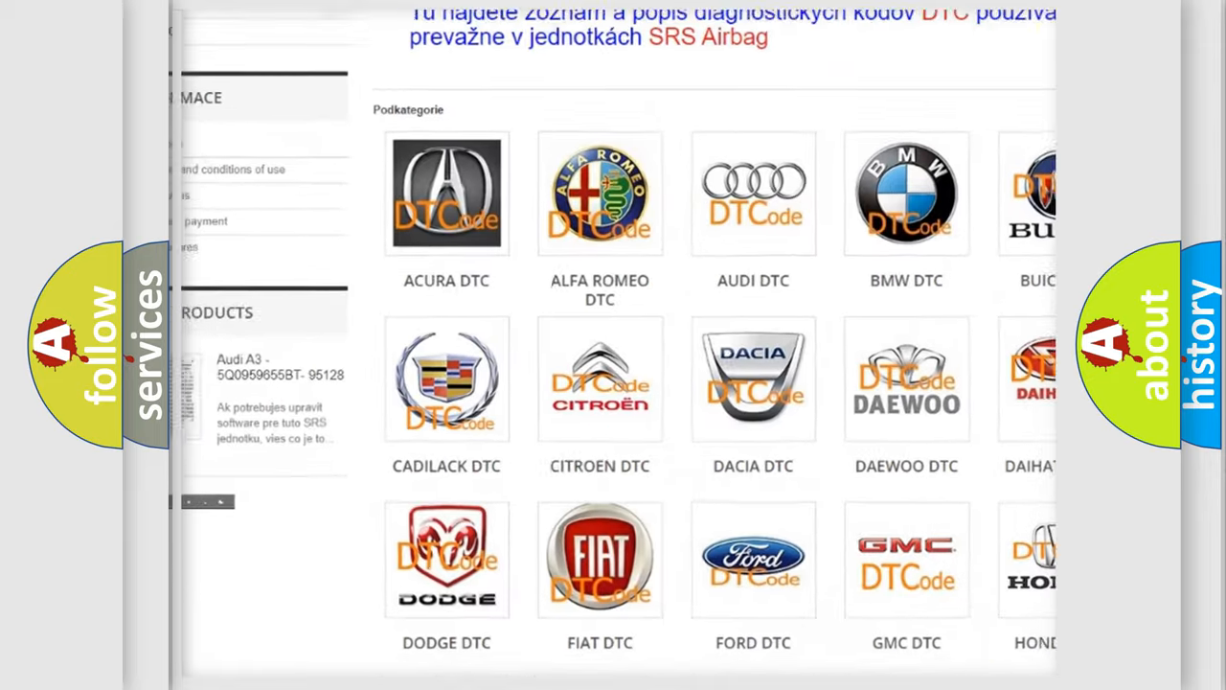
scroll(down, 3)
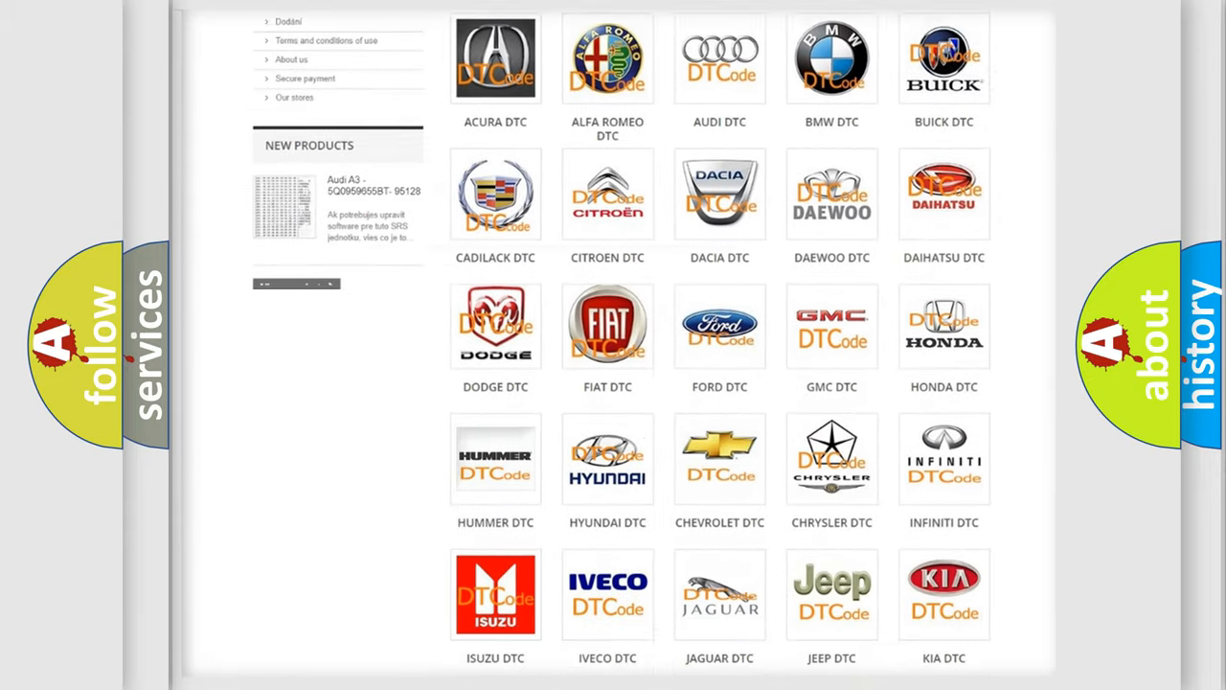
scroll(down, 3)
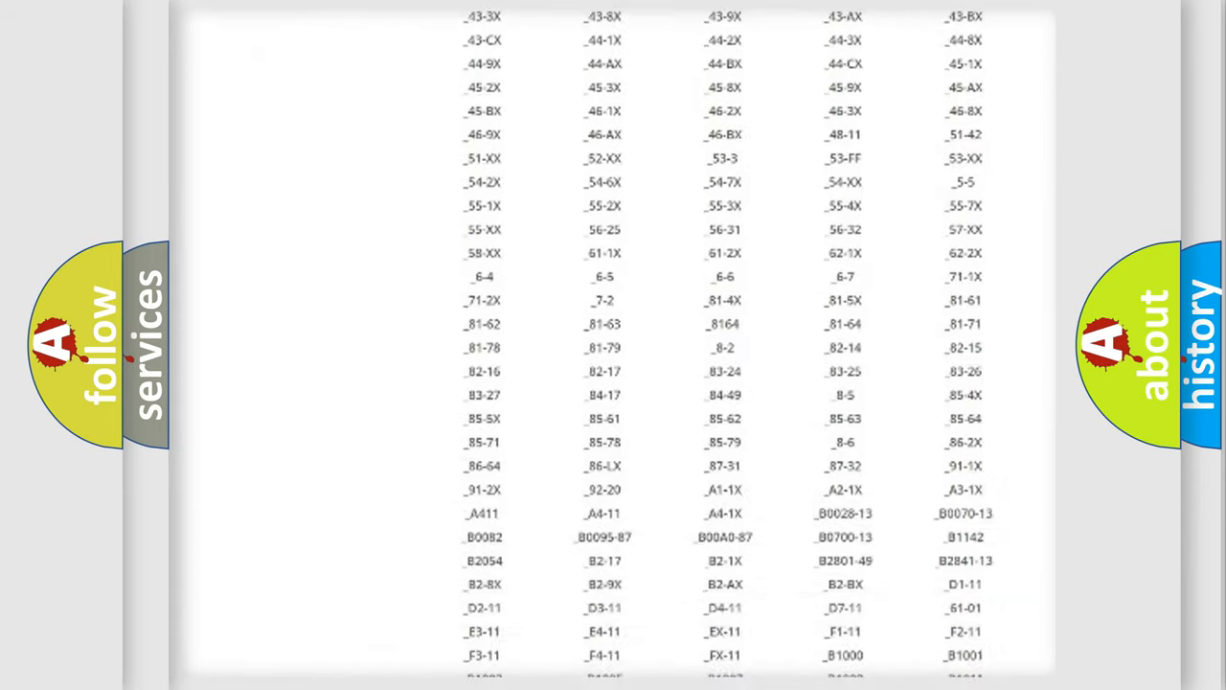
scroll(down, 3)
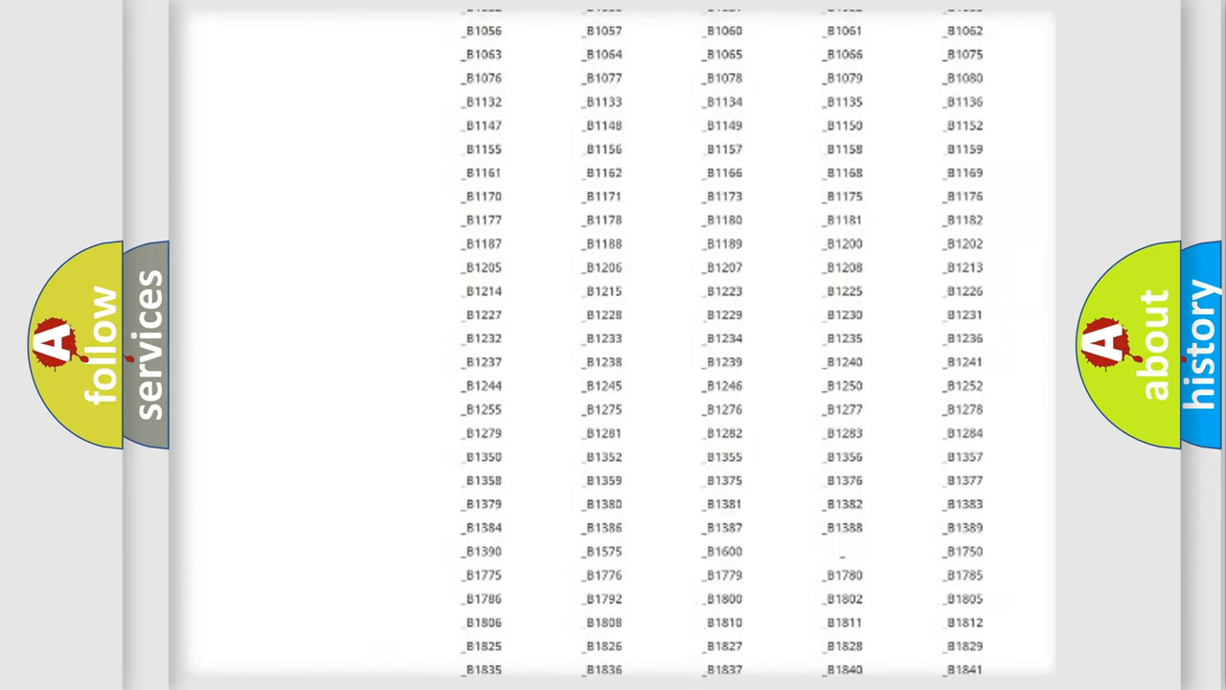